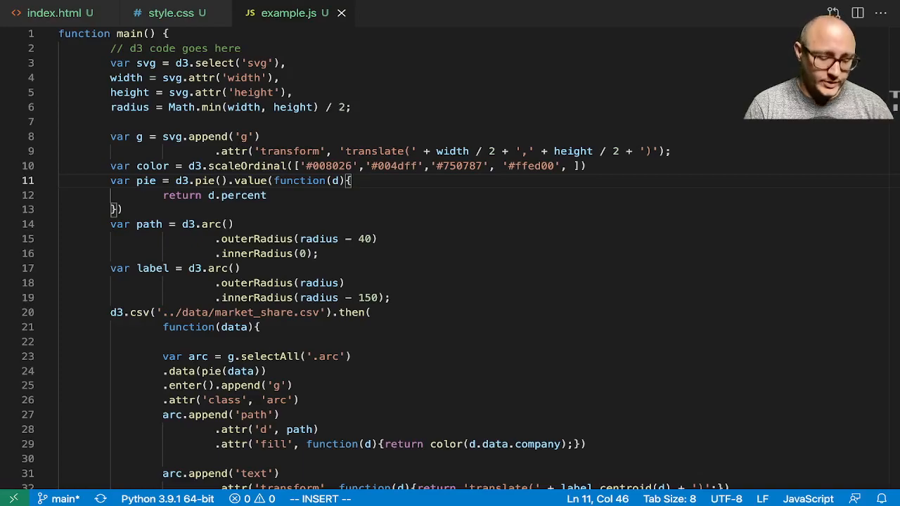
Replace the four d3.scaleOrdinal colours with #C7CEEA, #B5EAD7, #FFDAC1 and #FF9AA2.
double_click(329, 165)
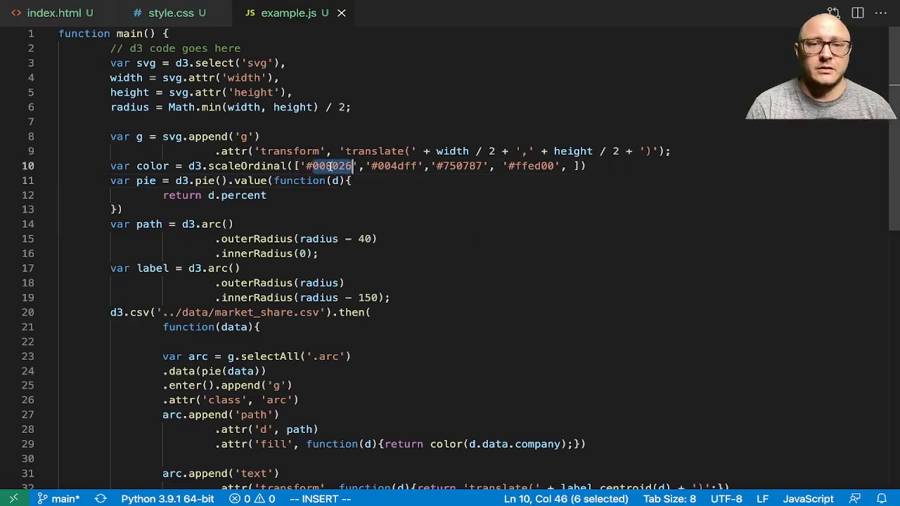
type("#C7CEEA")
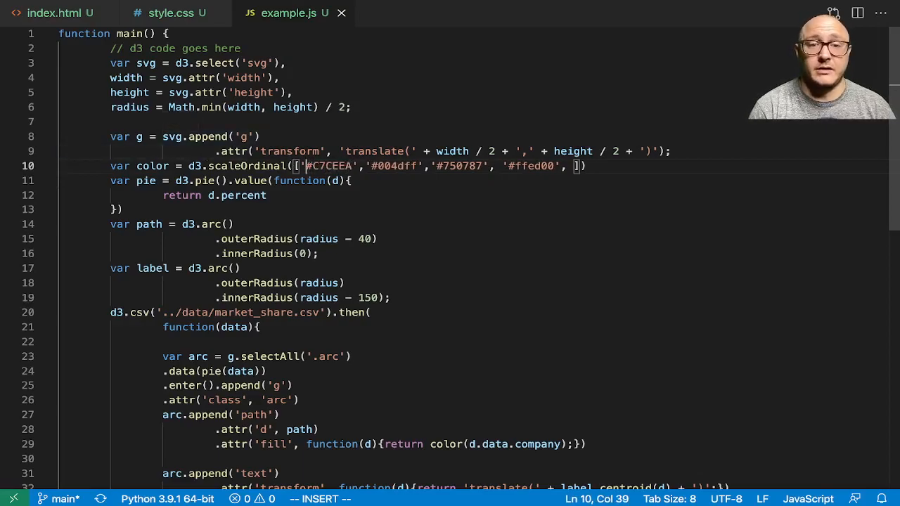
double_click(331, 166)
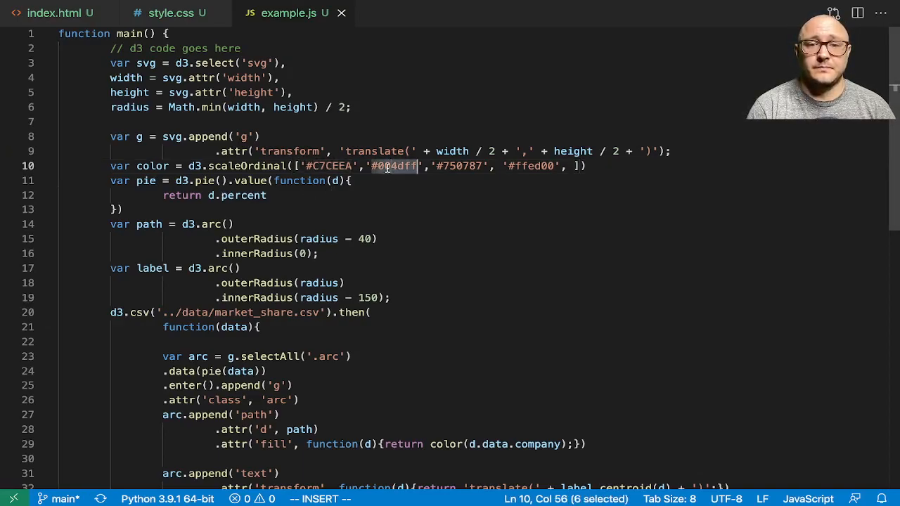
type("B5EAD7")
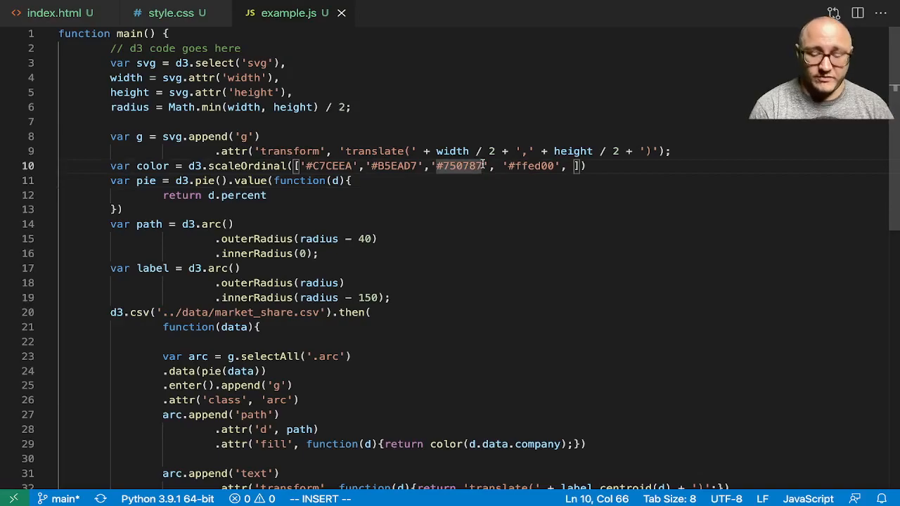
type("FFDAC1")
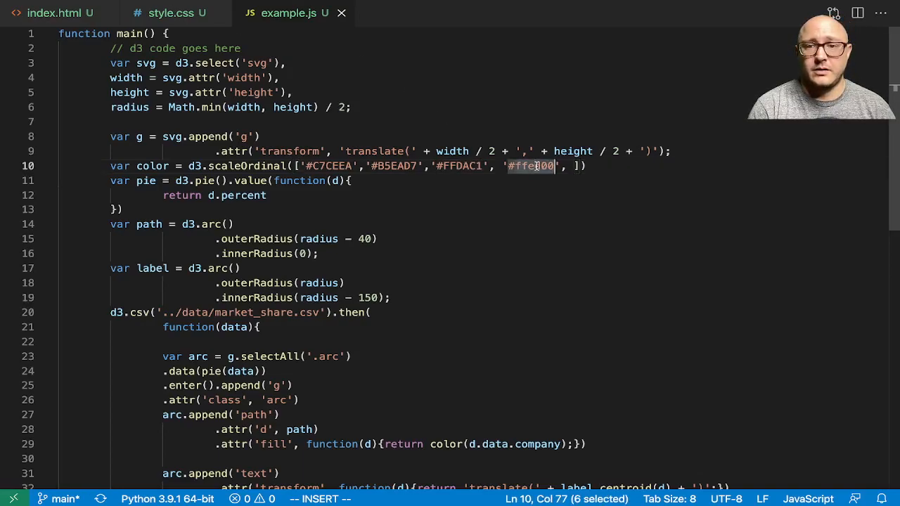
type("#FF9AA2")
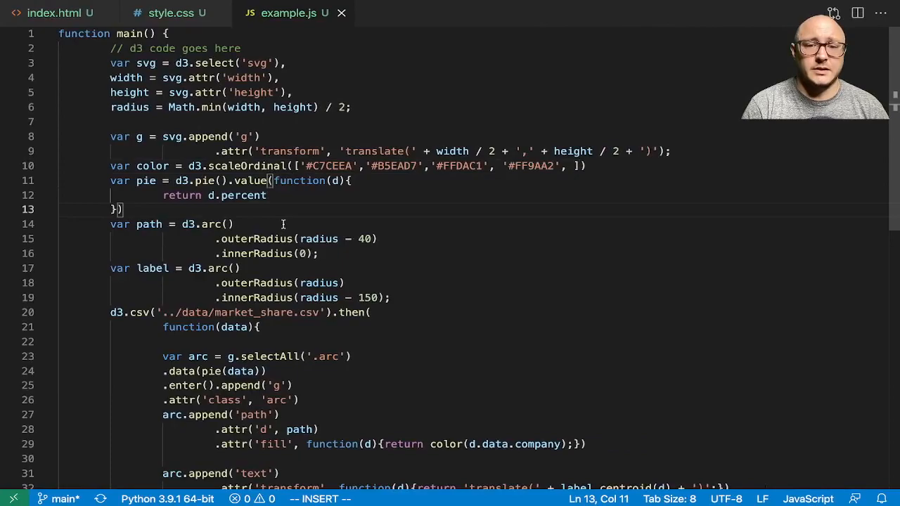
Edit the .text() title string on line 37 to 'Company Market Share Stats (2021)'.
scroll("down", 3)
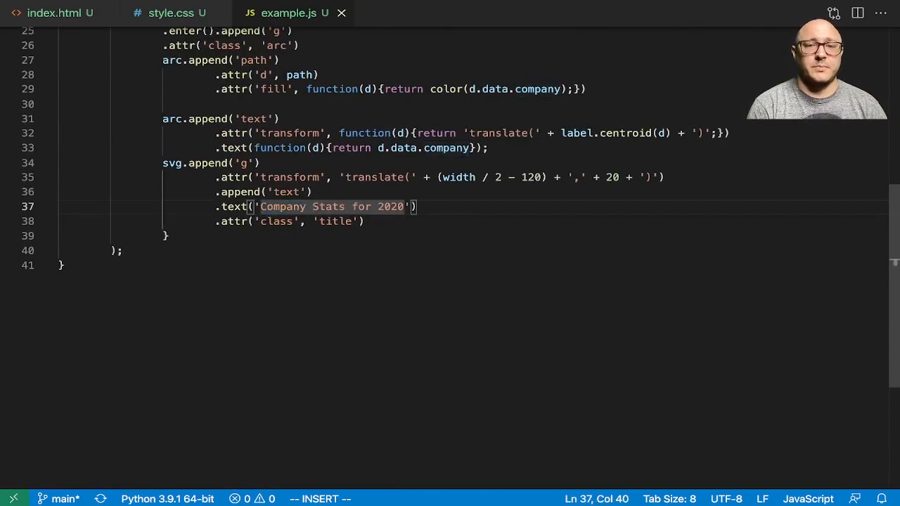
type("Marke")
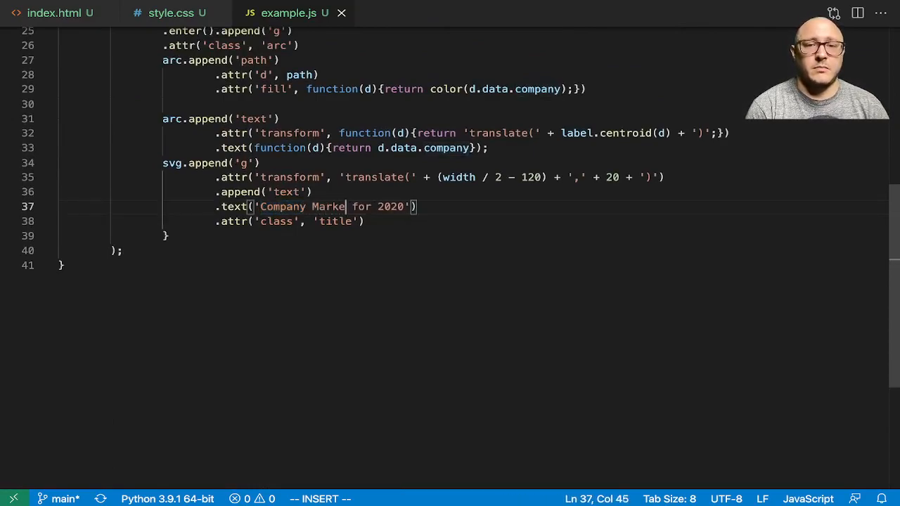
type("t Share Stats")
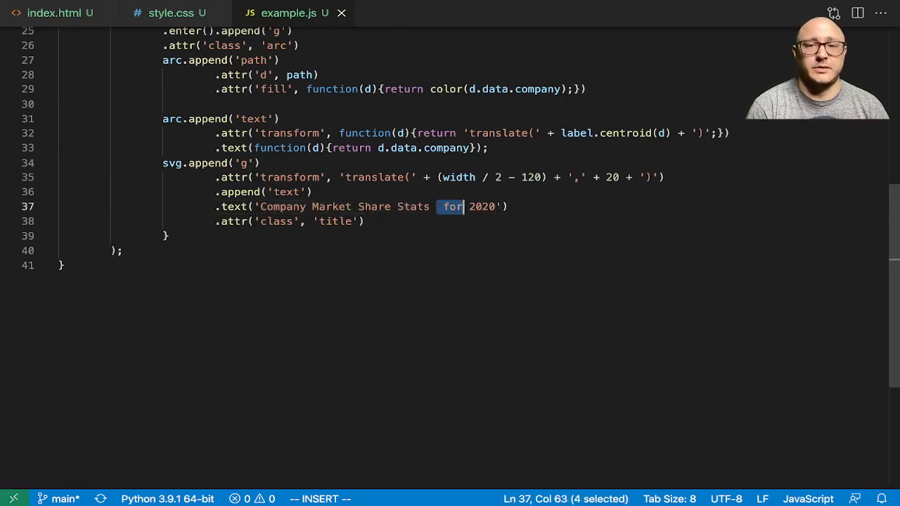
type("(20")
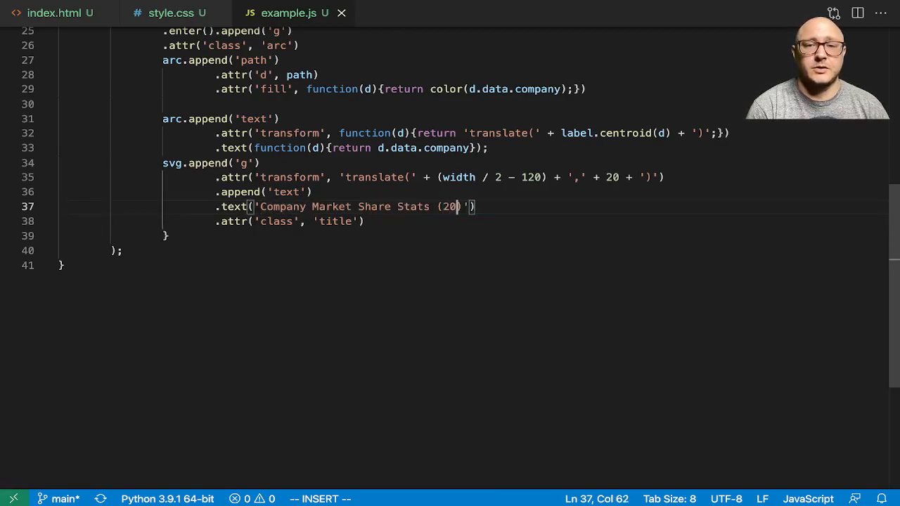
type("21)")
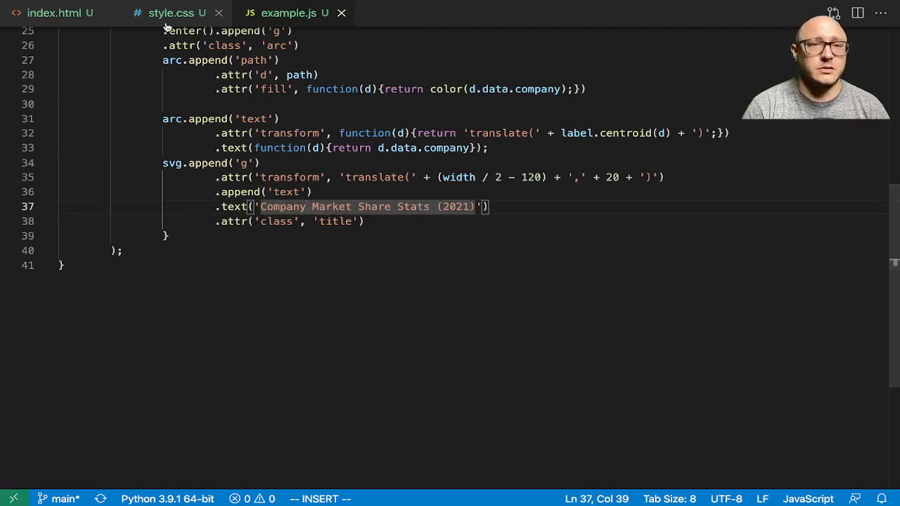
left_click(161, 14)
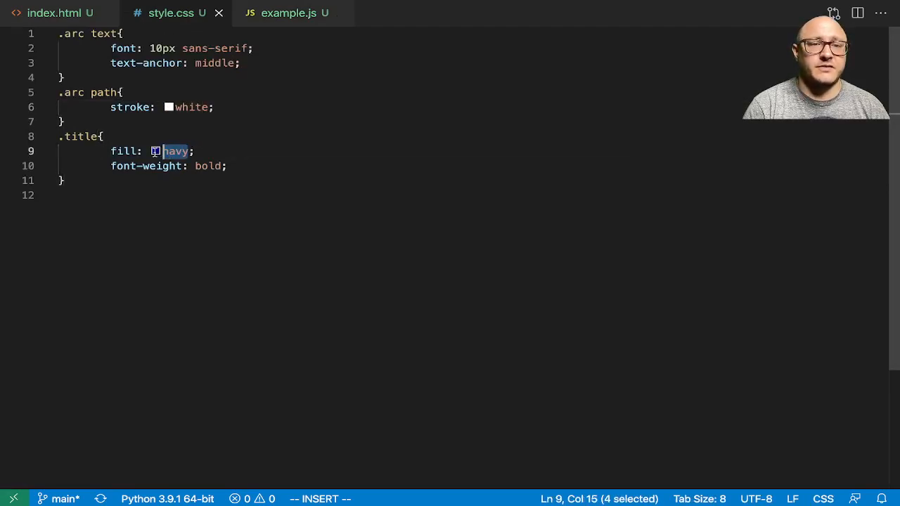
Replace 'navy' with black as the .title fill colour in style.css.
key("Delete")
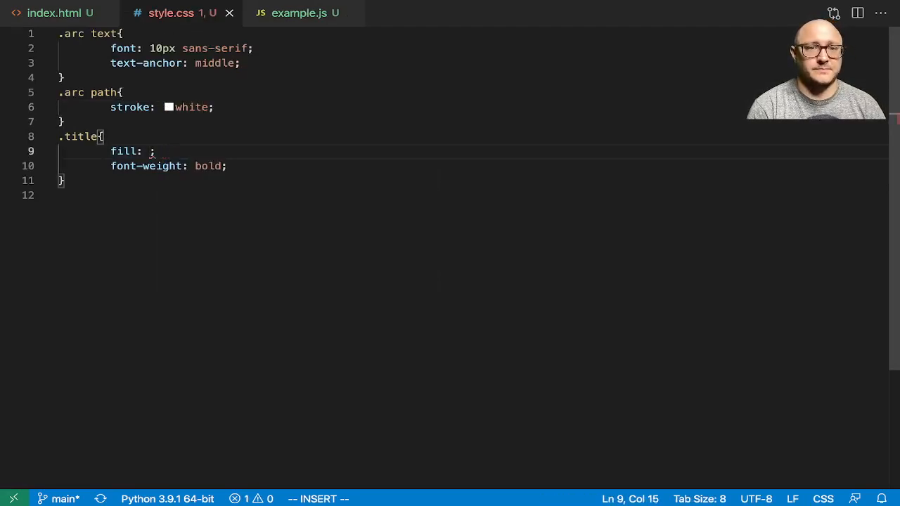
type("black")
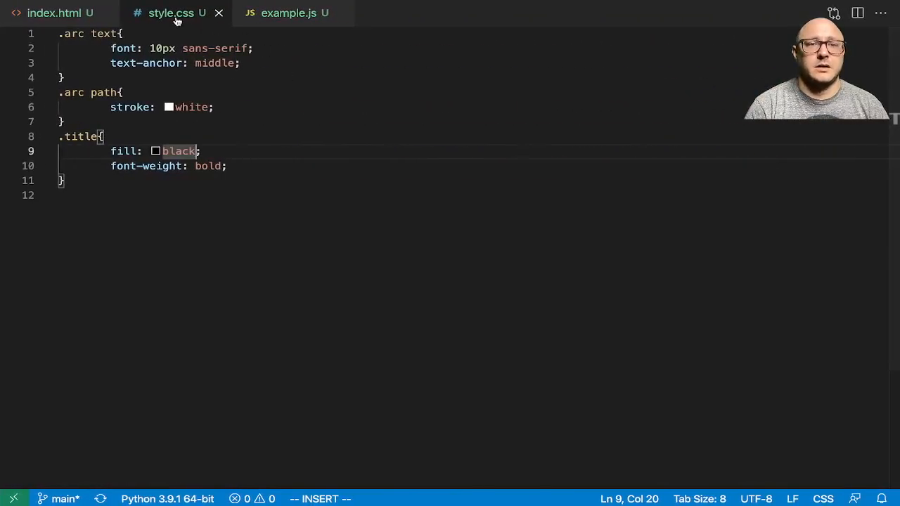
left_click(295, 13)
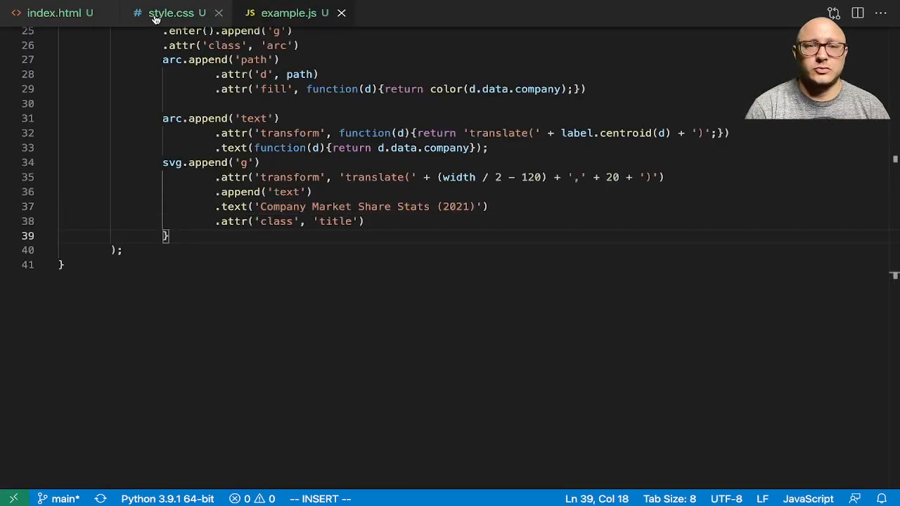
left_click(169, 14)
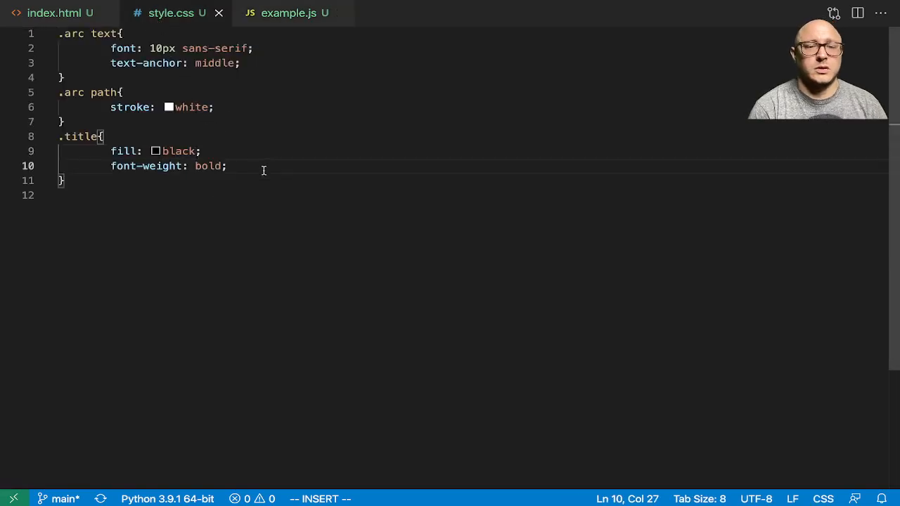
Add font-size: 20px to the .title rule in style.css.
type("font-size: ;")
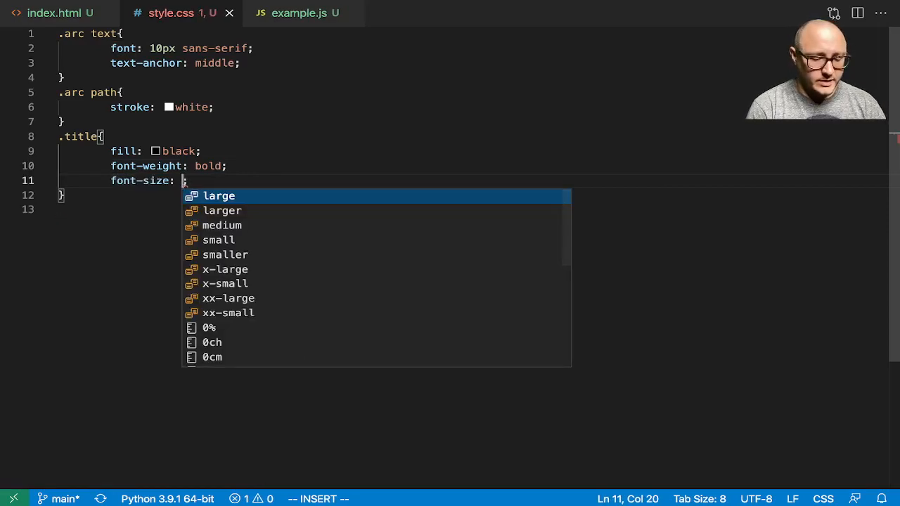
type("24px")
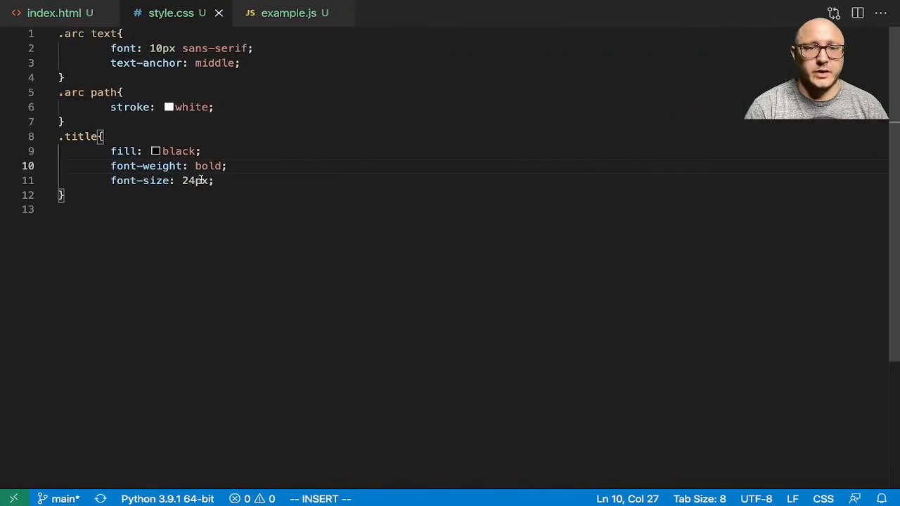
type("20")
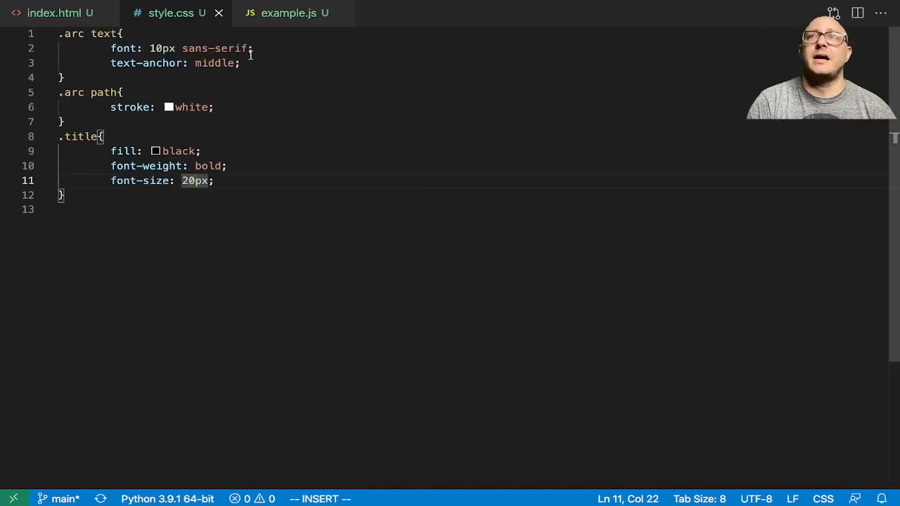
left_click(288, 12)
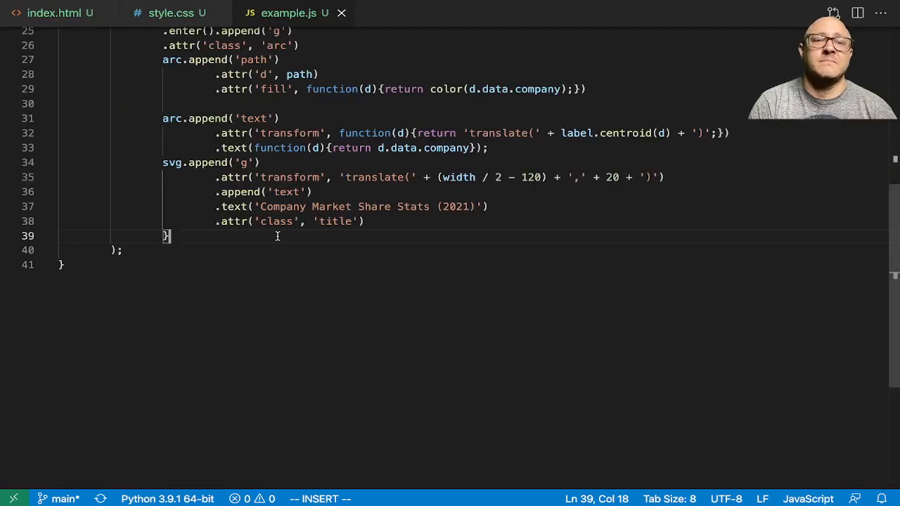
scroll("up", 3)
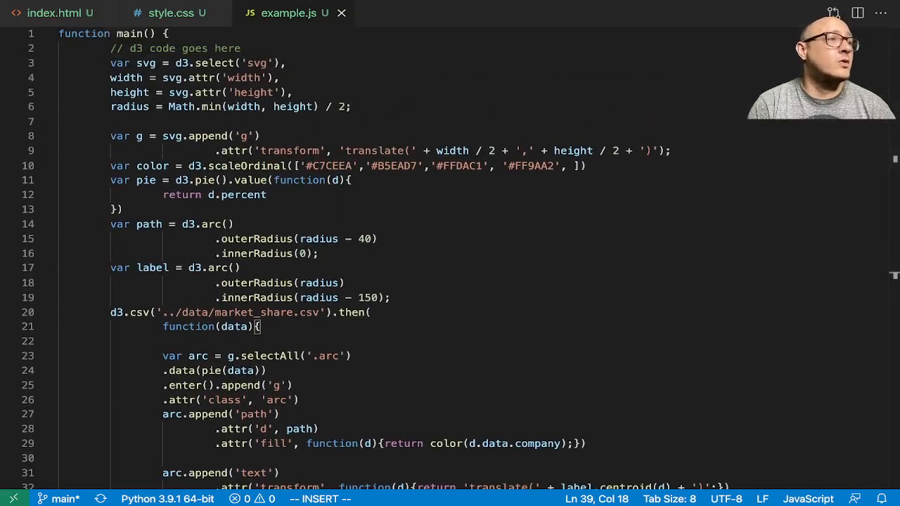
left_click(11, 182)
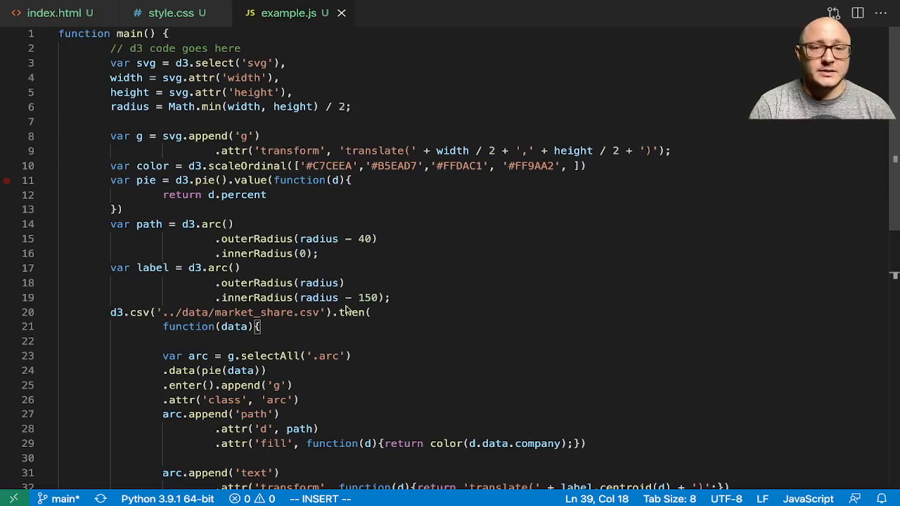